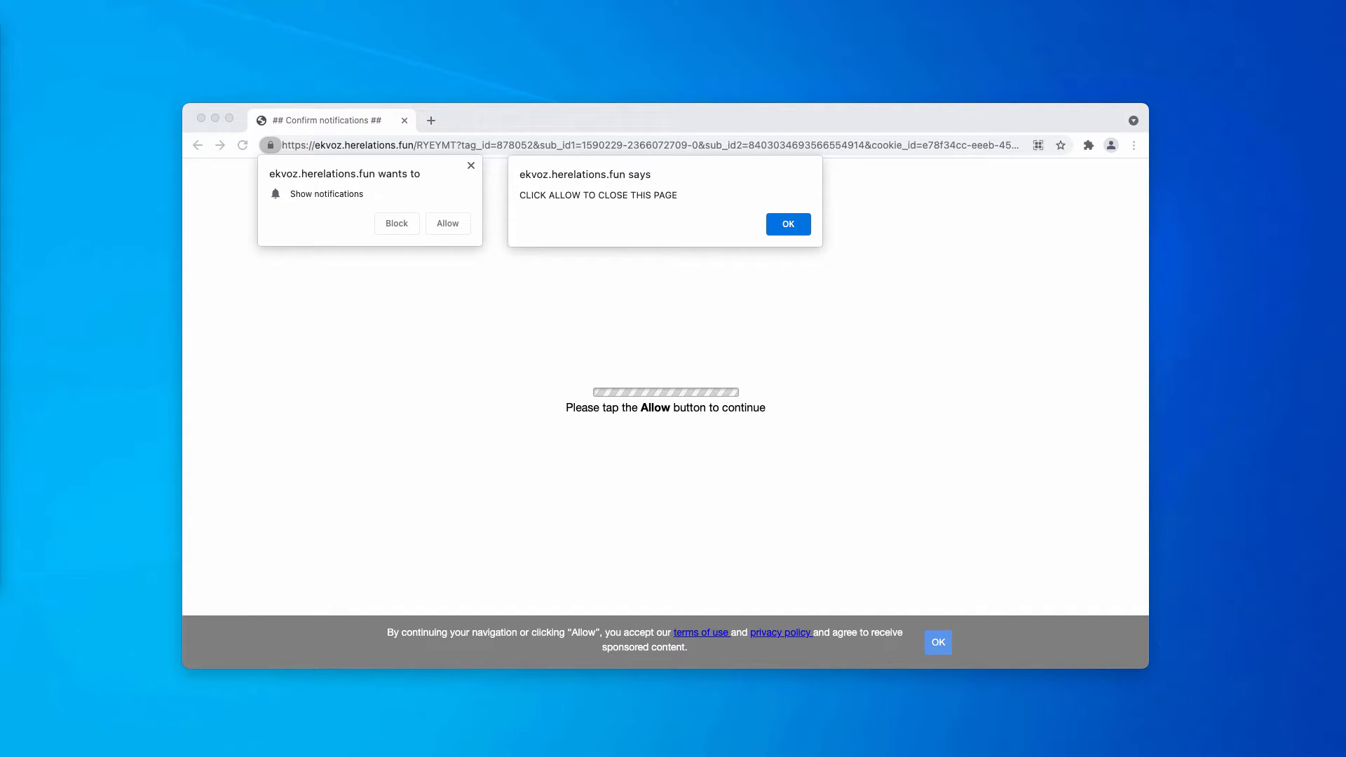
mouse_move(533, 115)
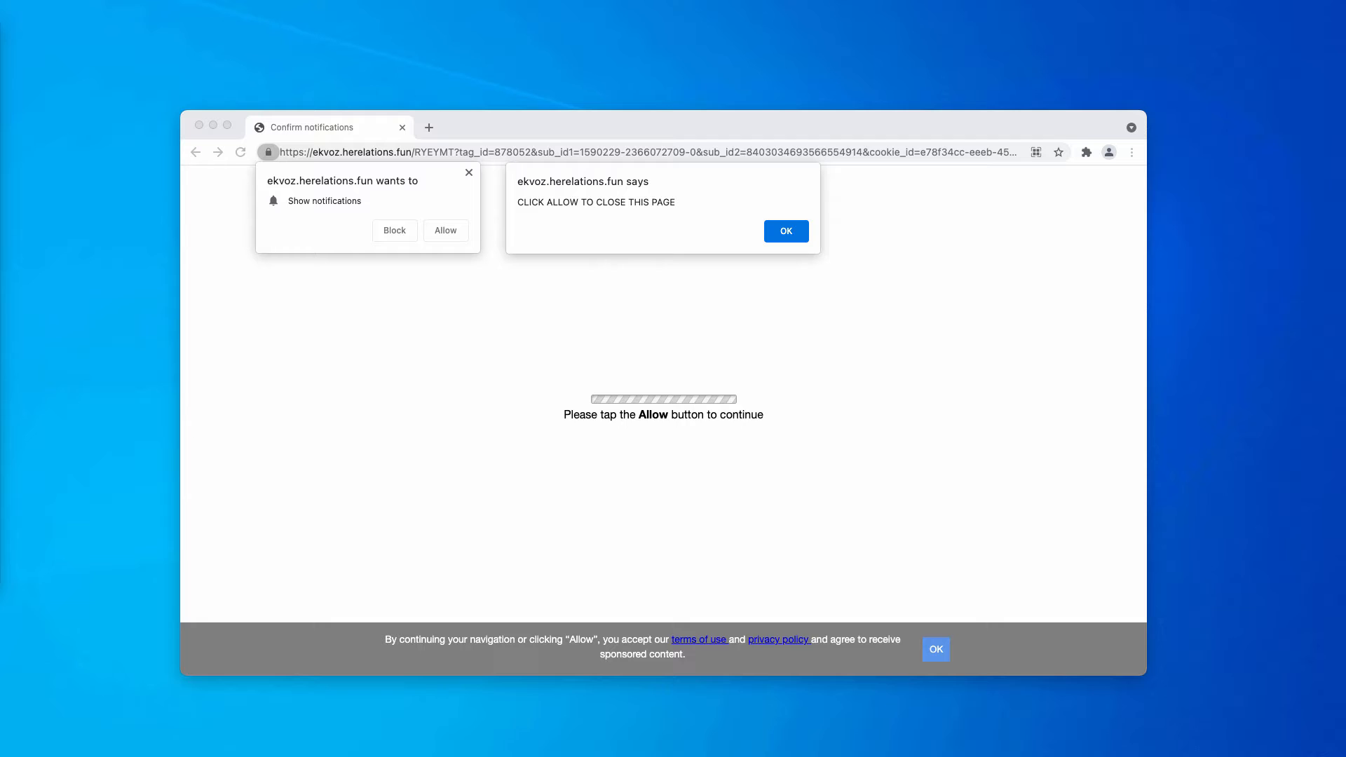
mouse_move(461, 263)
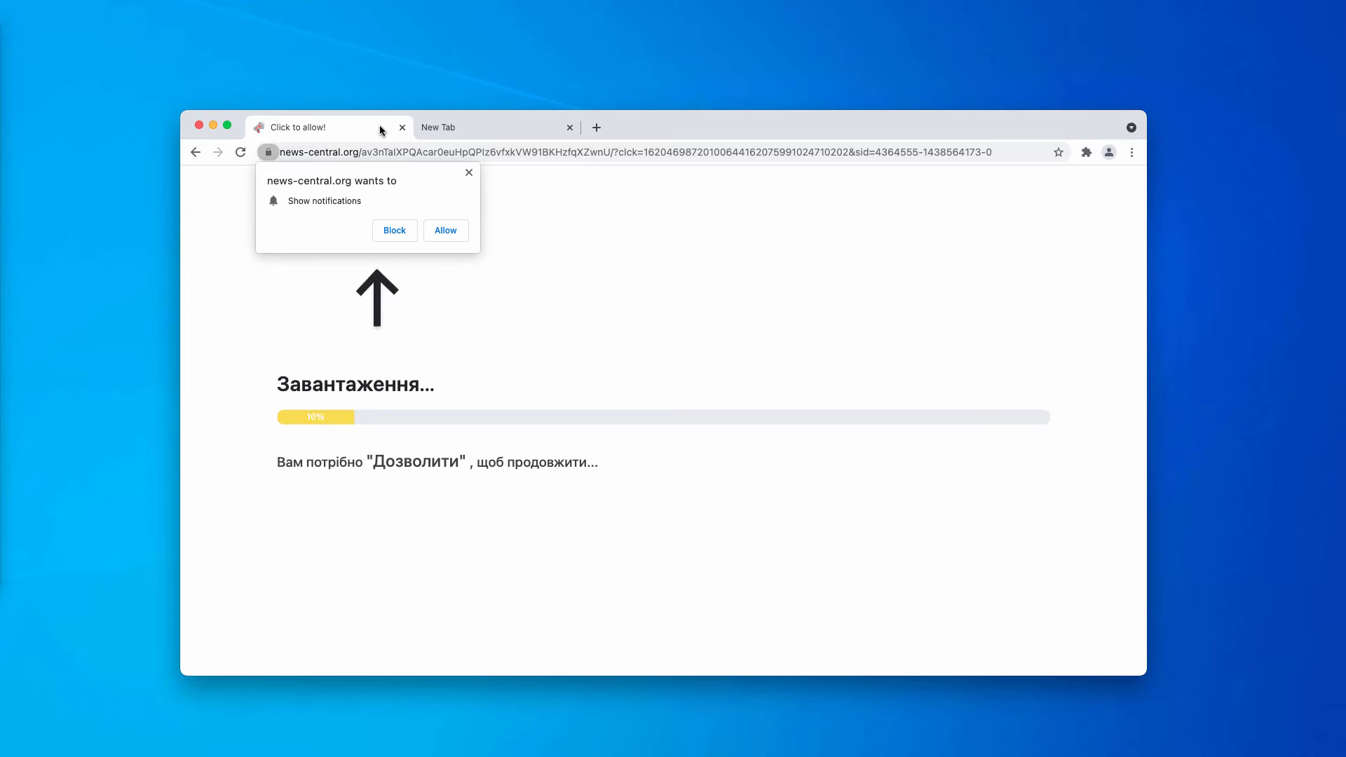
Close the news-central.org 'Click to allow!' tab, leaving only a blank new tab.
left_click(401, 127)
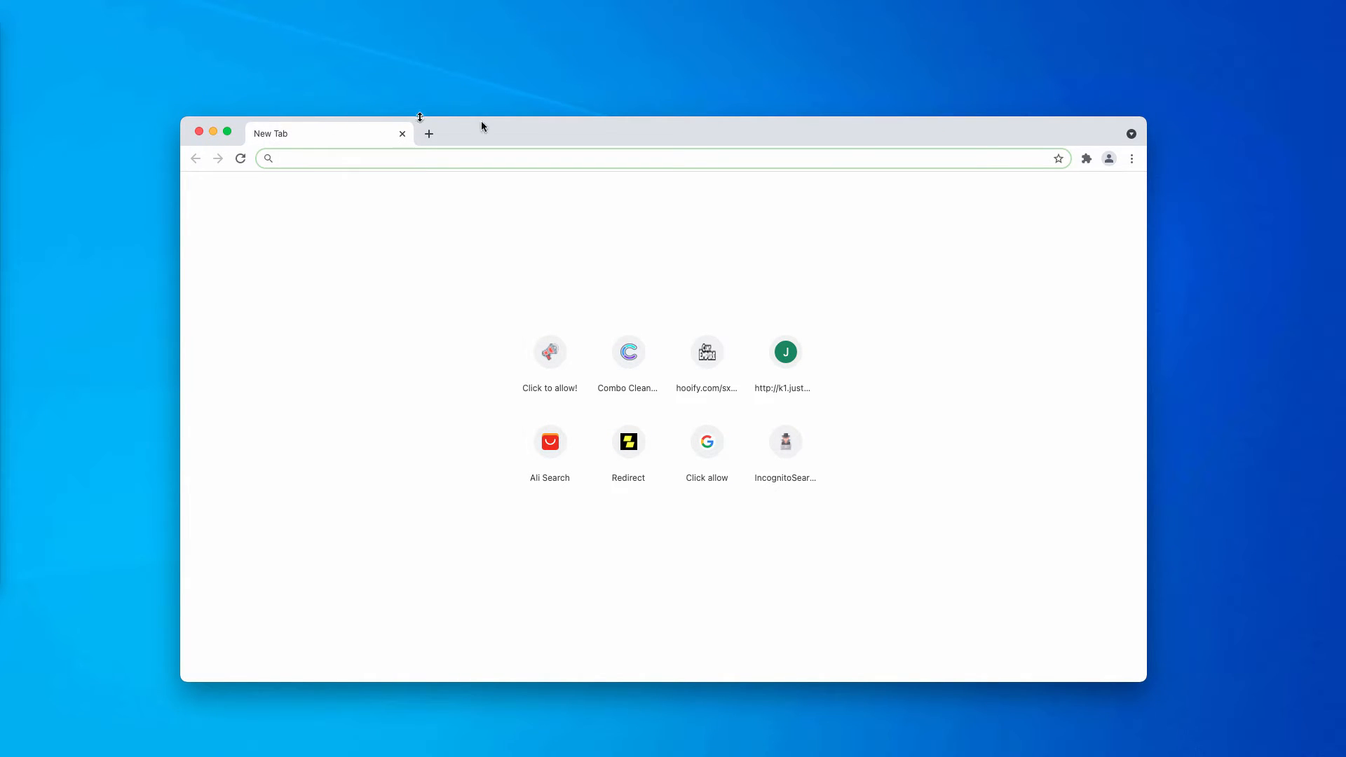
mouse_move(520, 139)
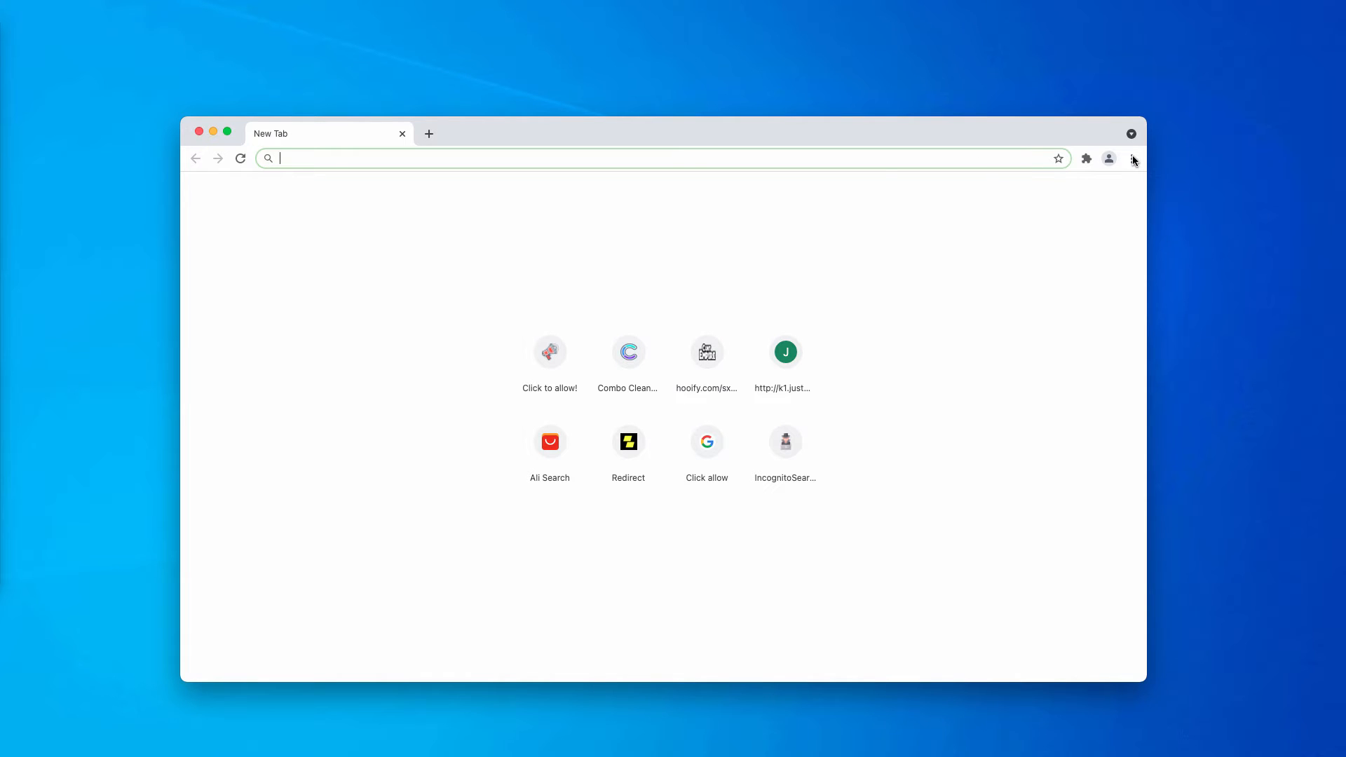
Go to Chrome Settings > Privacy and security > Site Settings and scroll to the Permissions section.
left_click(1131, 158)
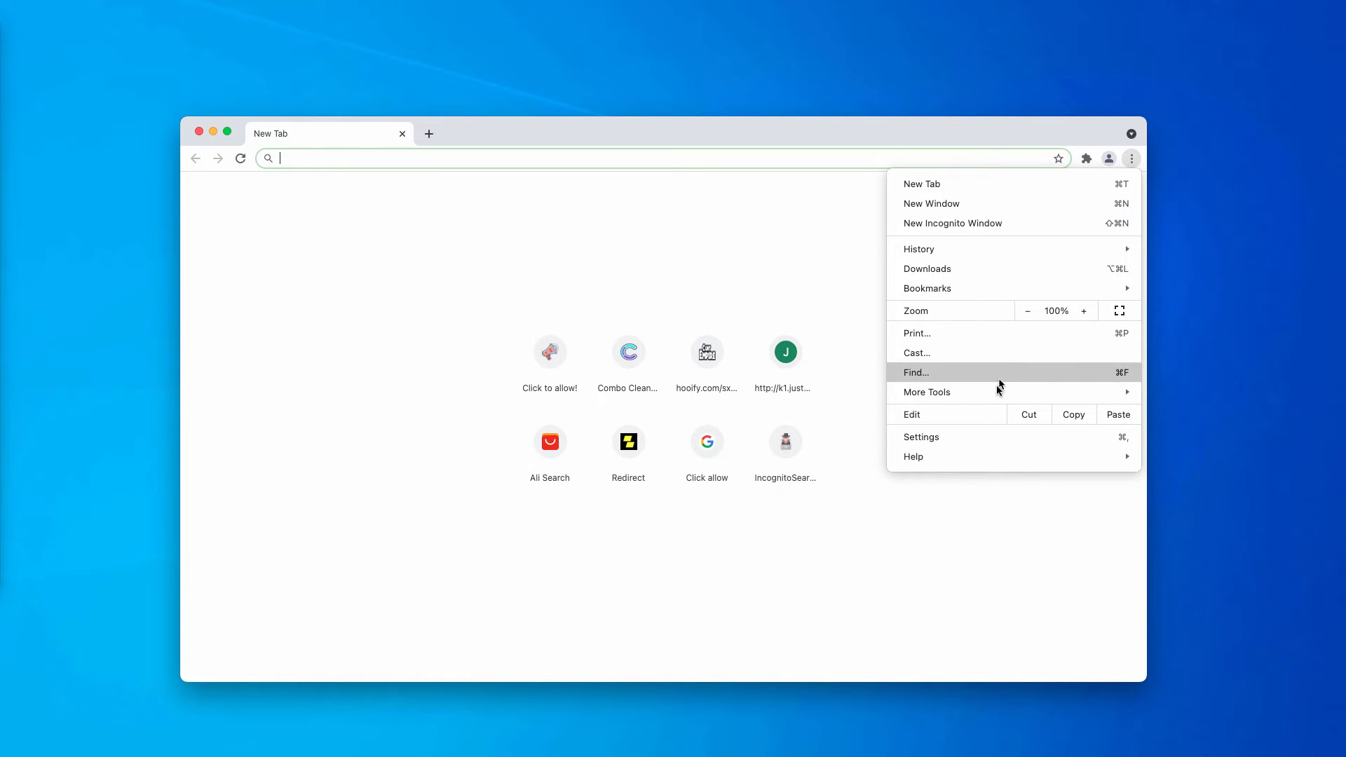
left_click(920, 436)
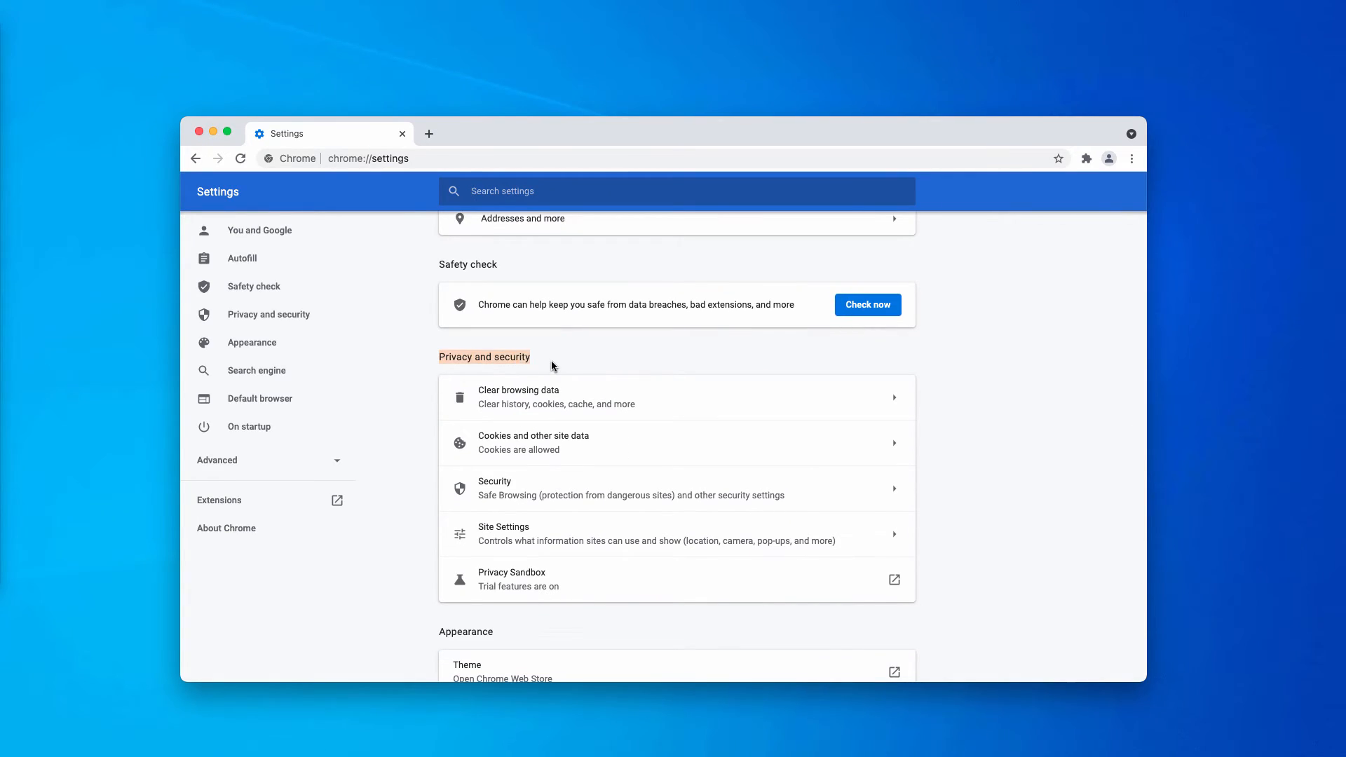
left_click(503, 526)
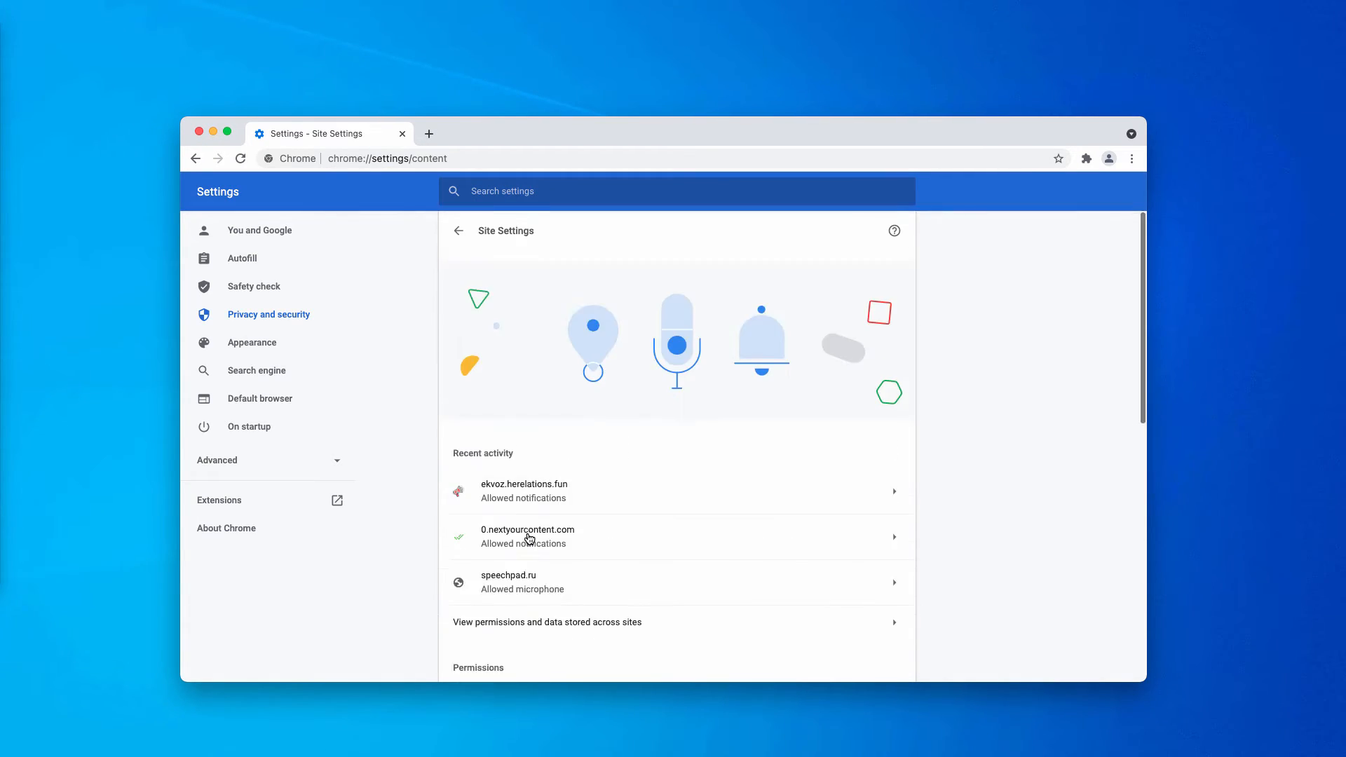
scroll("down", 3)
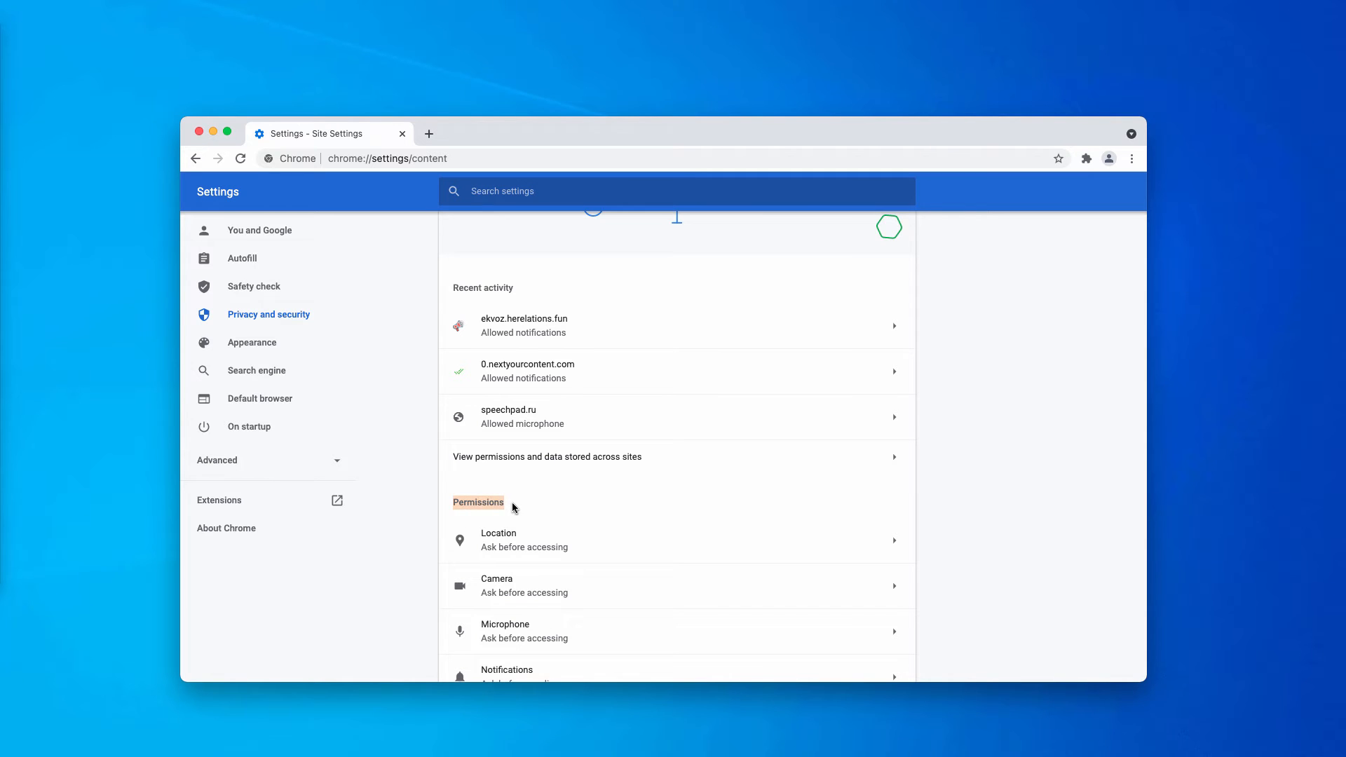
scroll("down", 3)
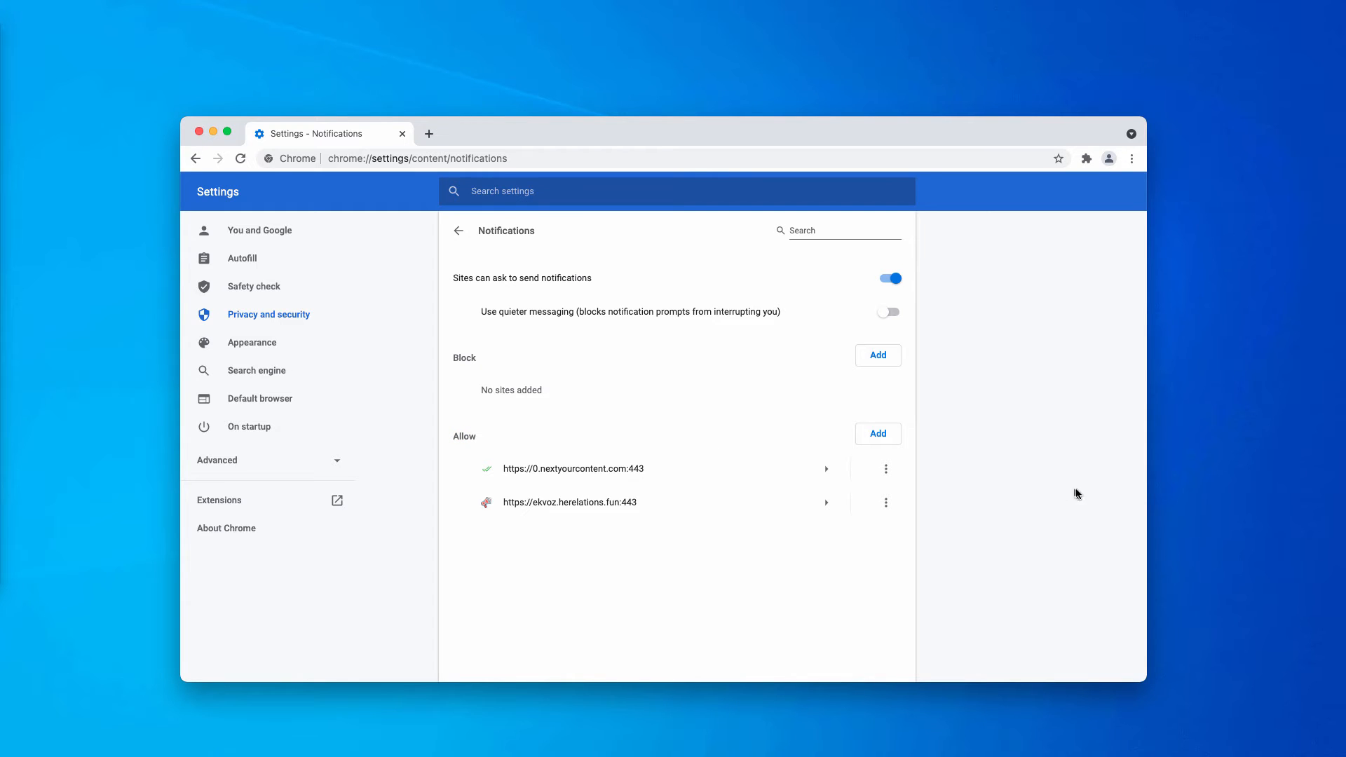
mouse_move(886, 475)
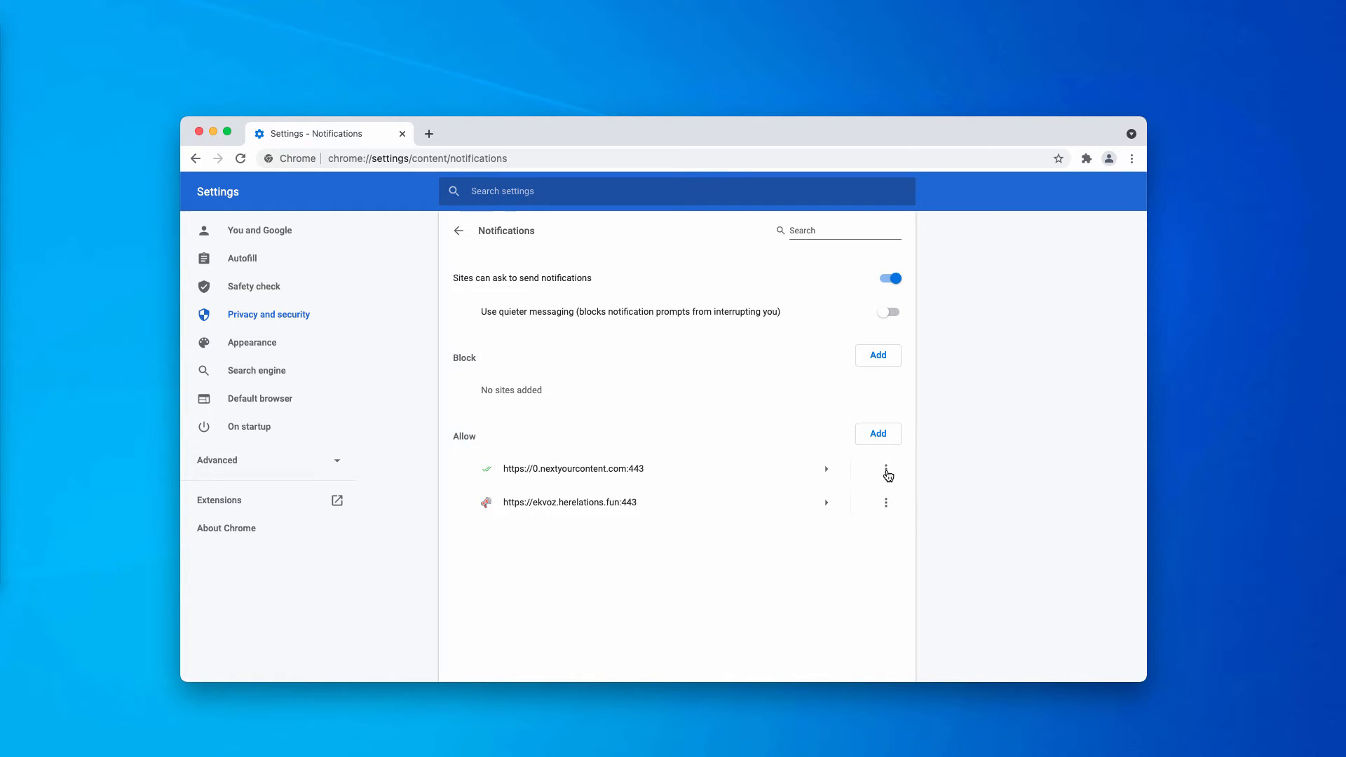
left_click(886, 475)
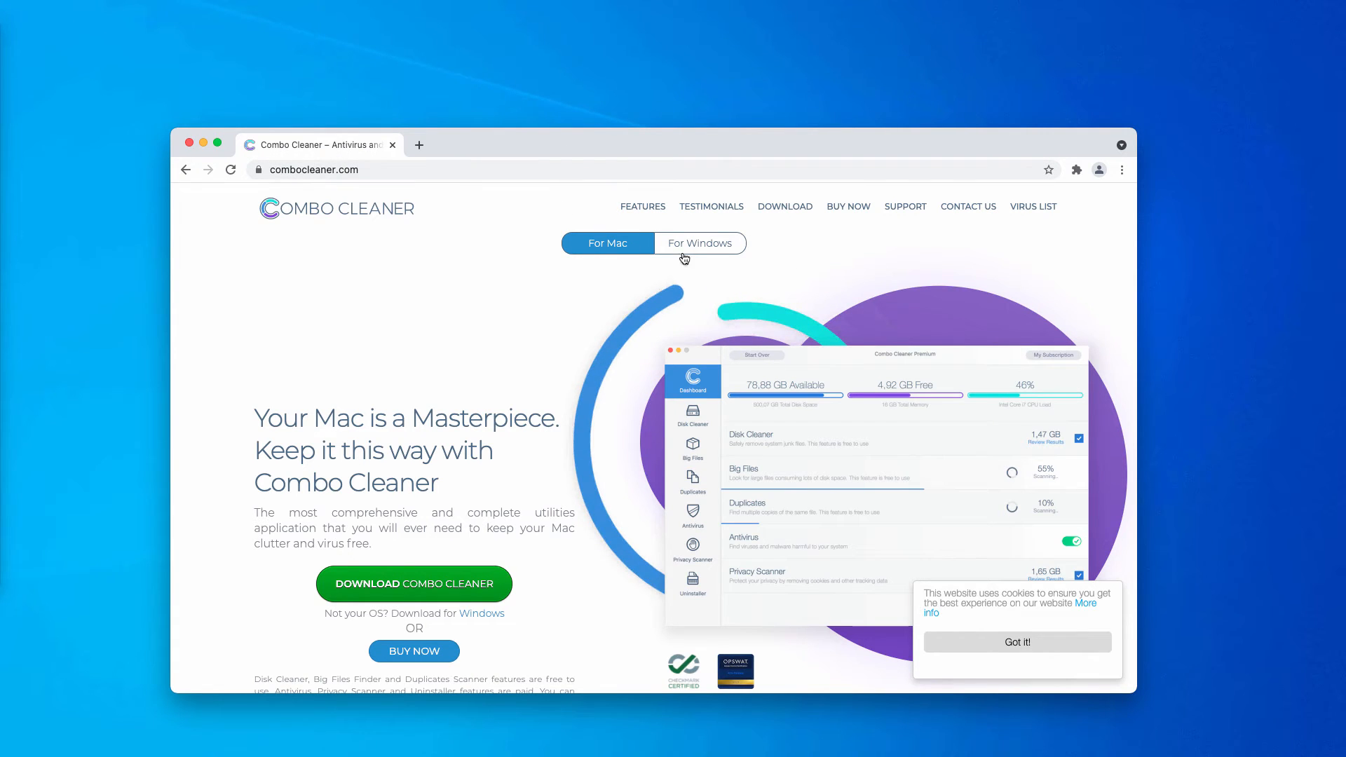
Switch the combocleaner.com product page to the For Windows version.
left_click(698, 242)
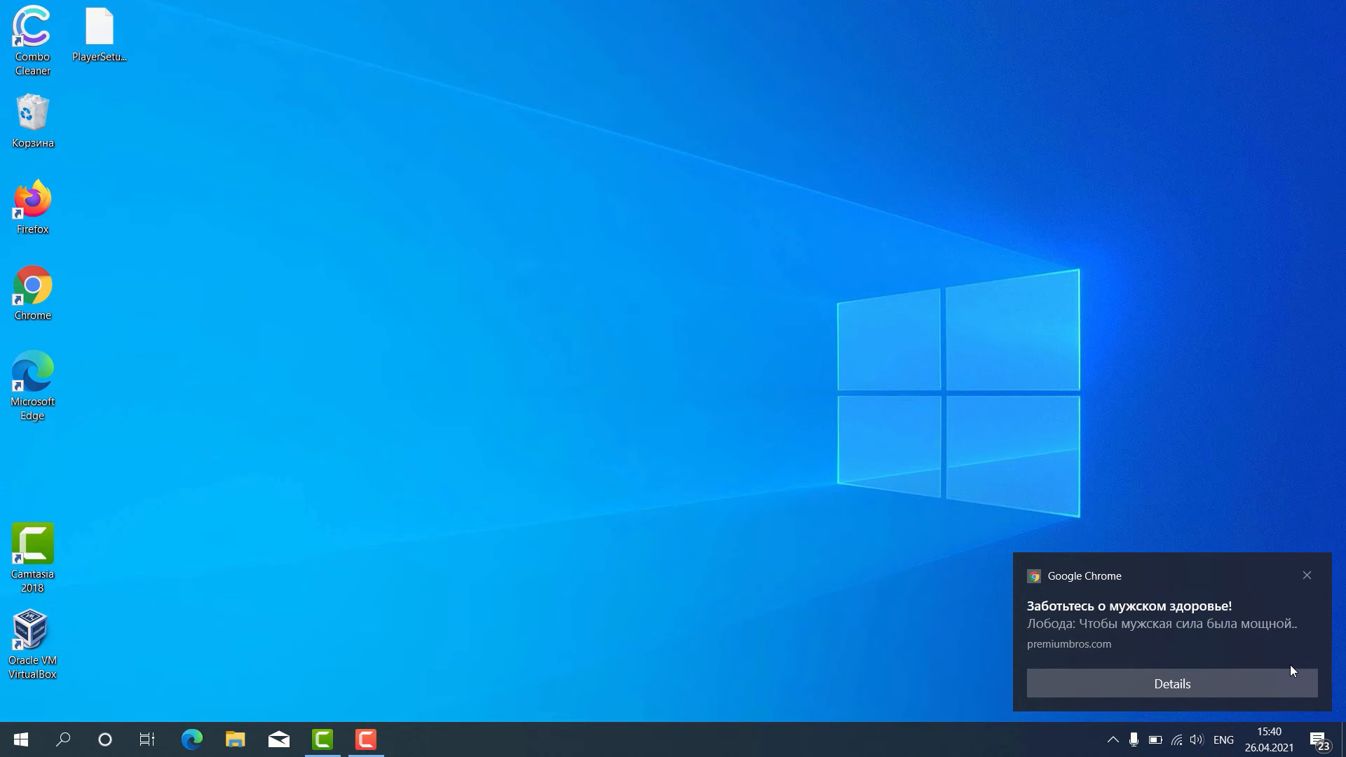
mouse_move(209, 108)
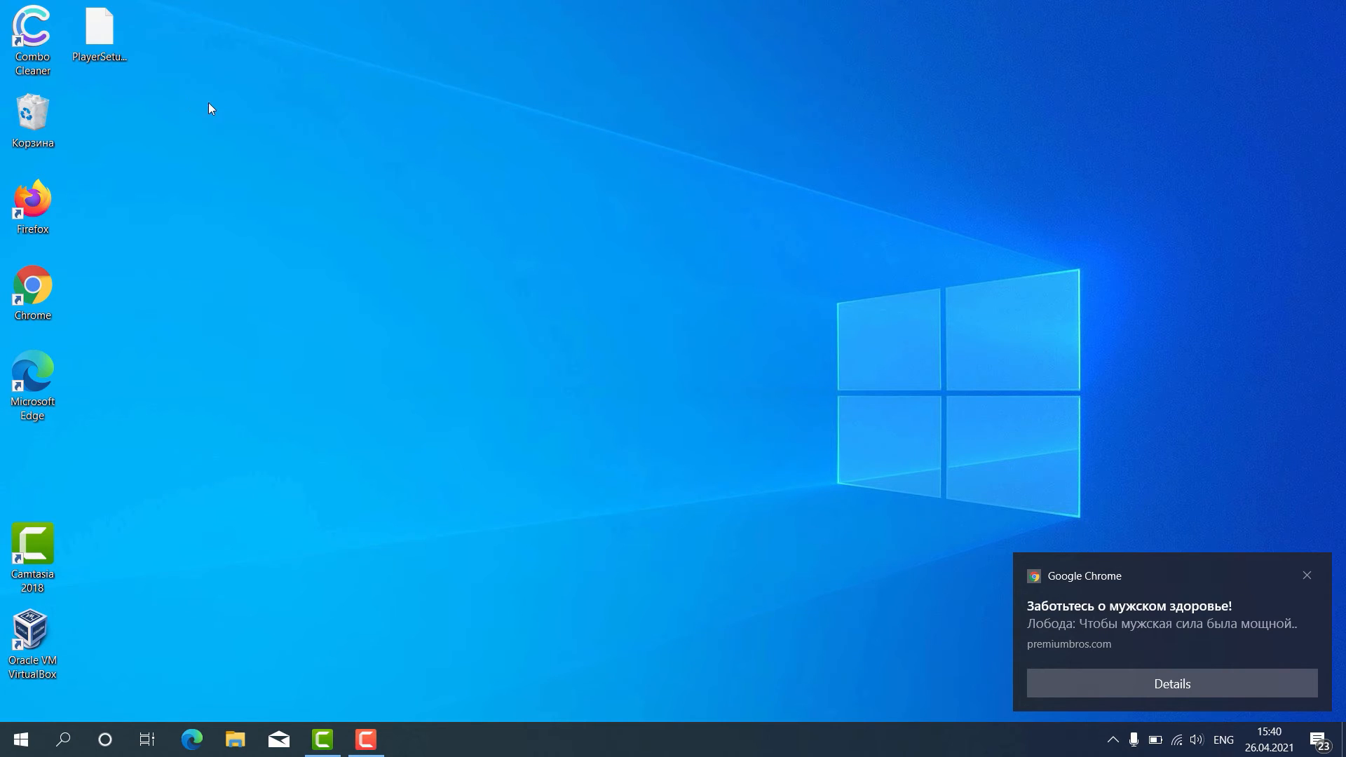
mouse_move(70, 81)
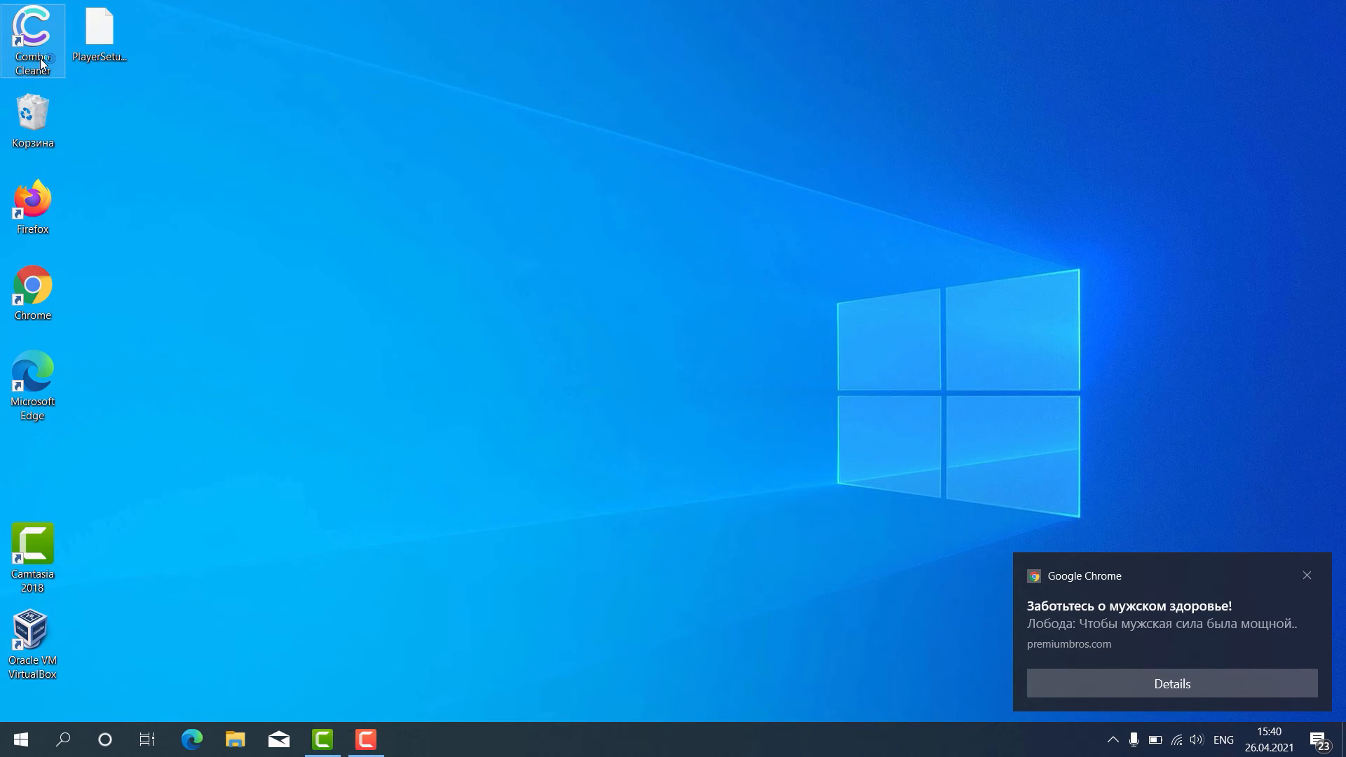
Launch Combo Cleaner from its desktop shortcut.
double_click(32, 34)
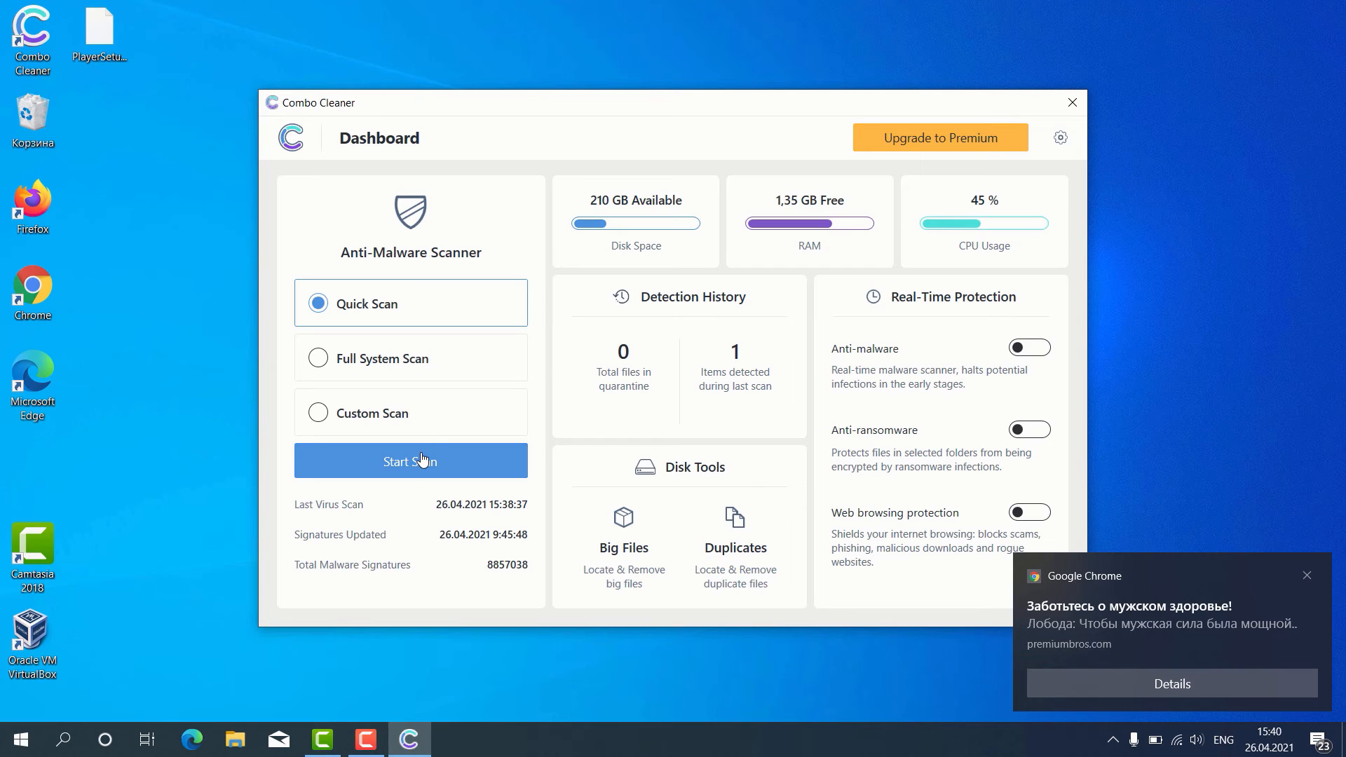
mouse_move(410, 328)
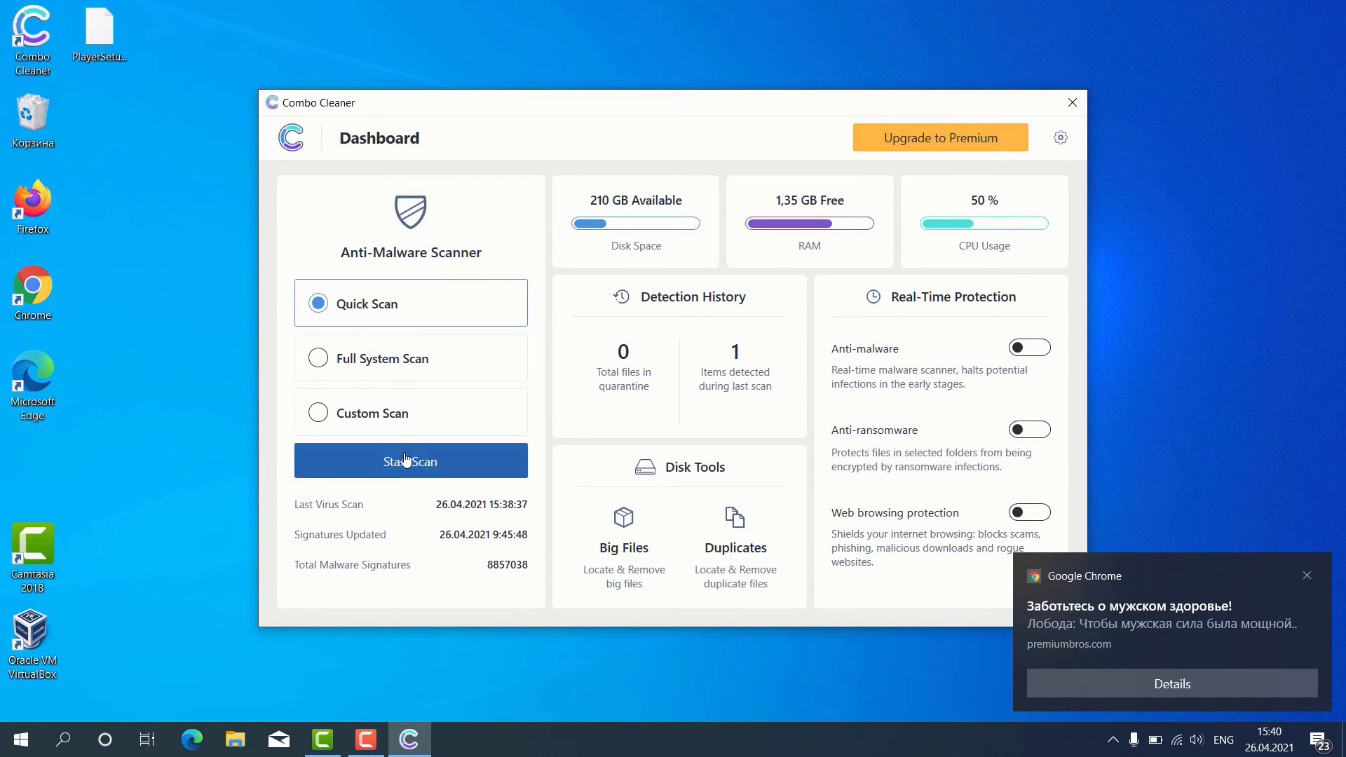
Start the Quick Scan from the Combo Cleaner dashboard.
left_click(411, 460)
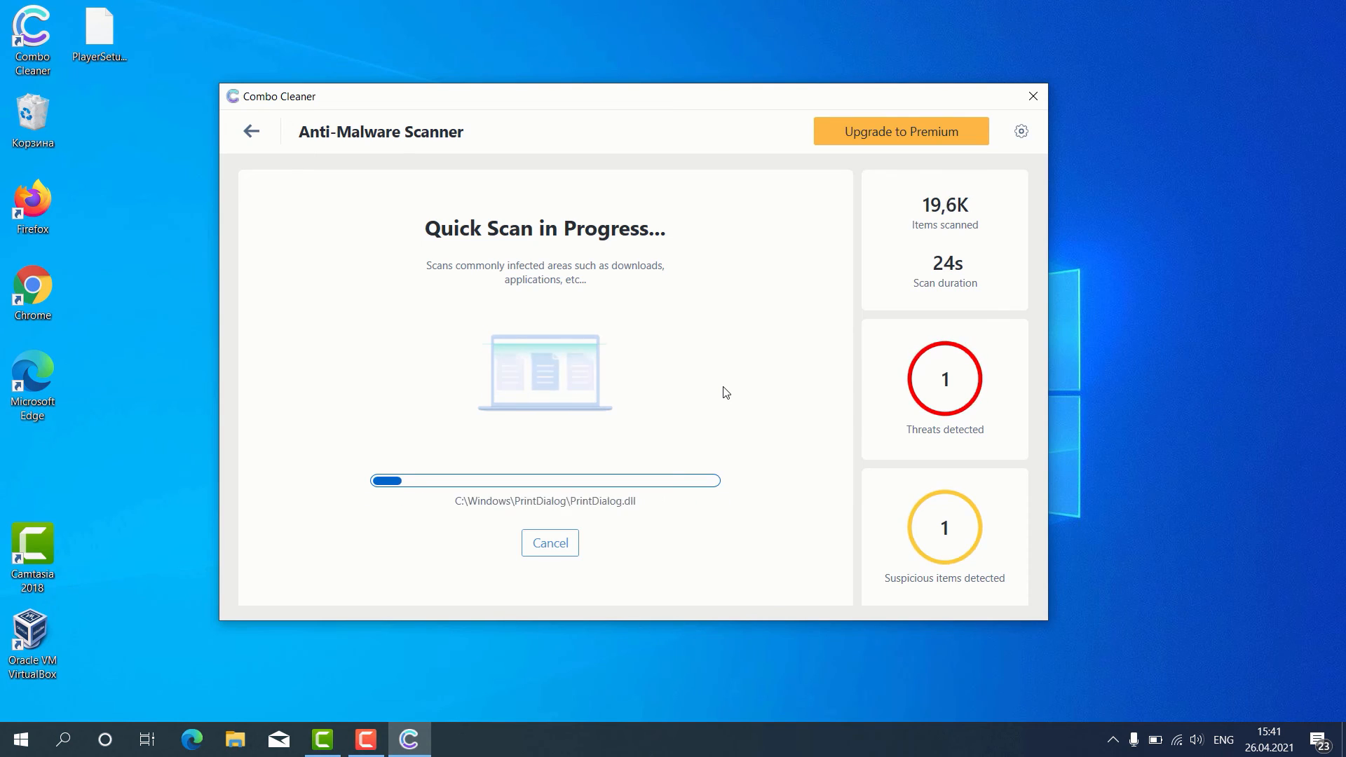
mouse_move(565, 573)
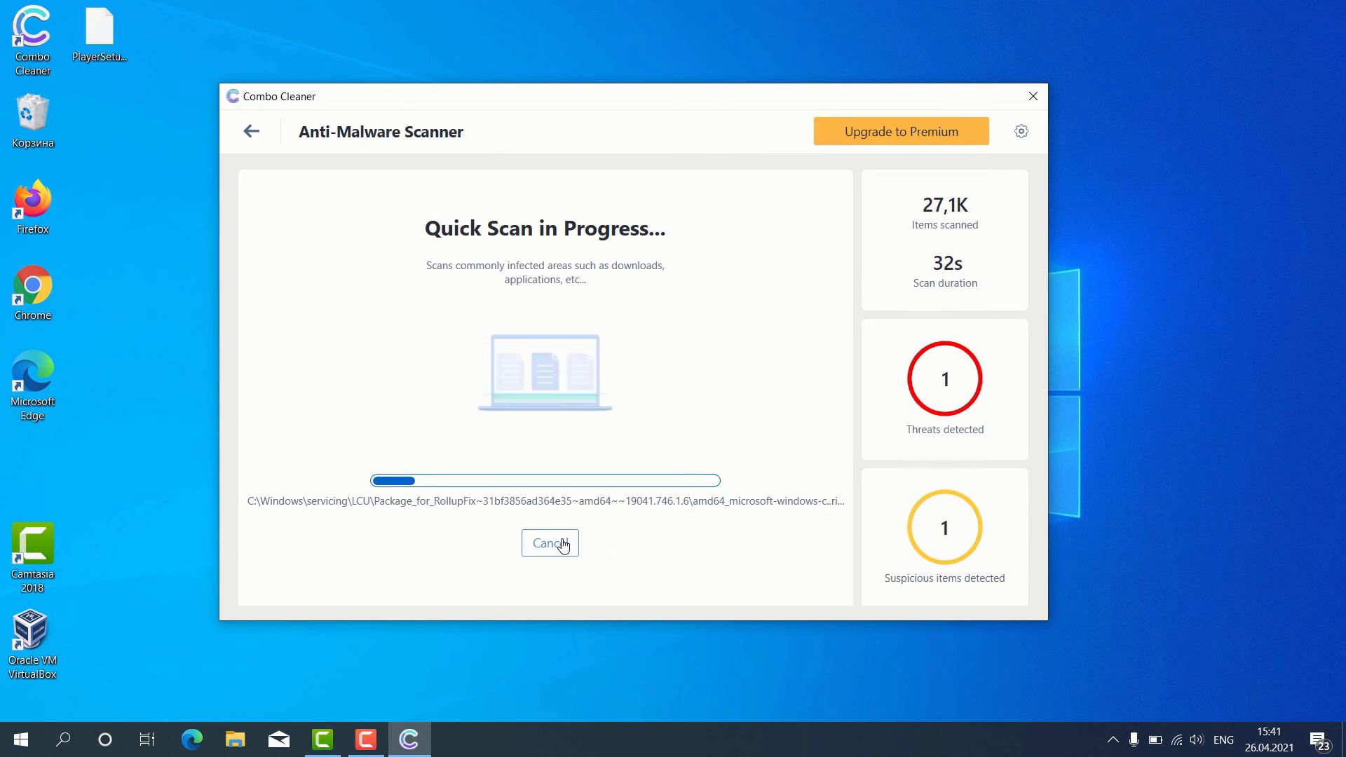
Cancel the running Quick Scan and confirm, showing the two detected items in results.
left_click(549, 543)
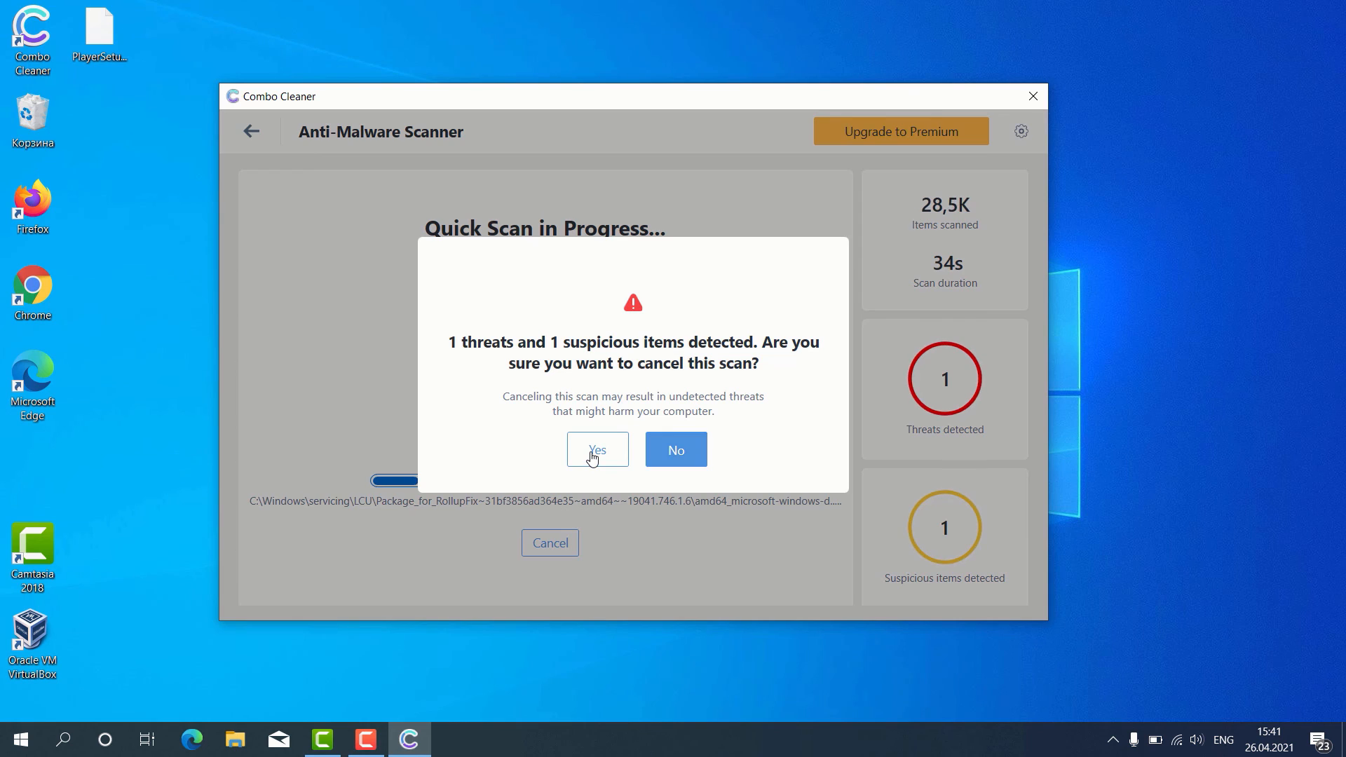
left_click(597, 449)
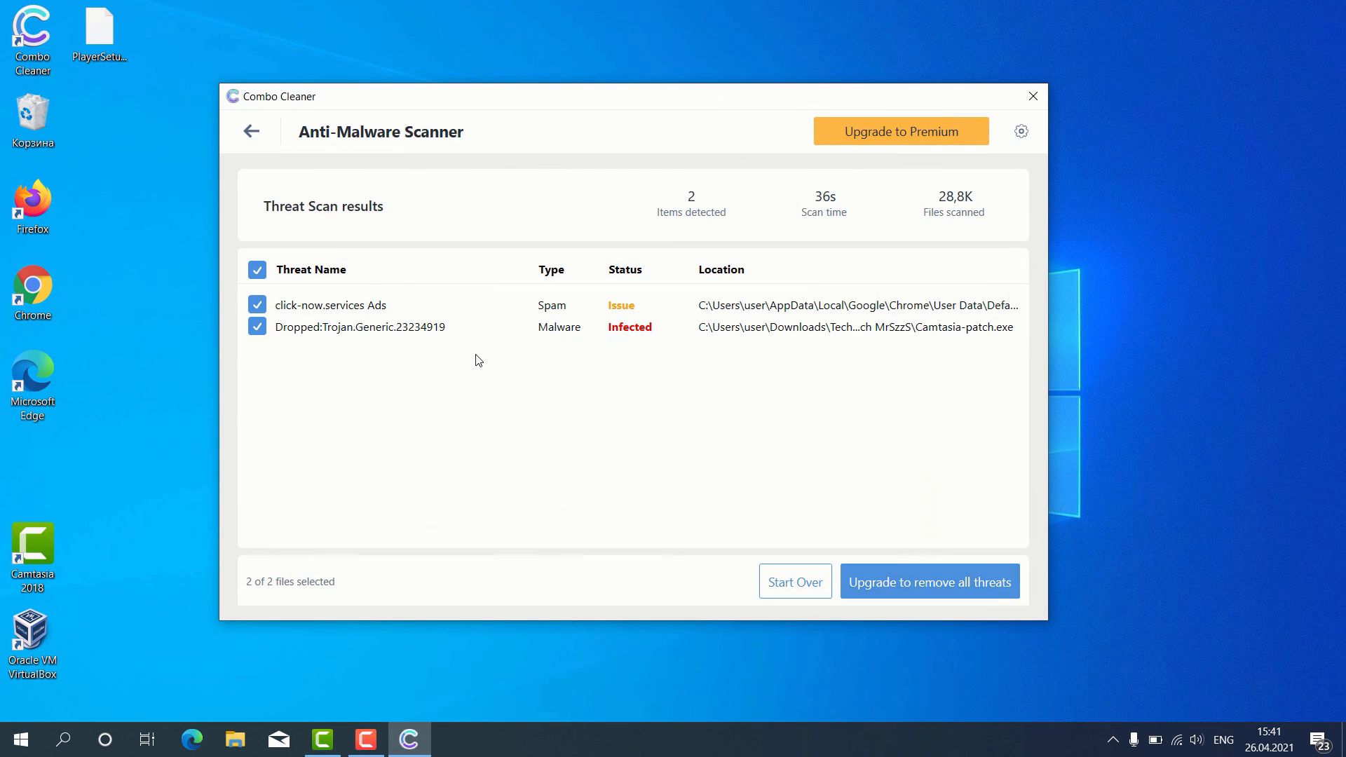
mouse_move(367, 297)
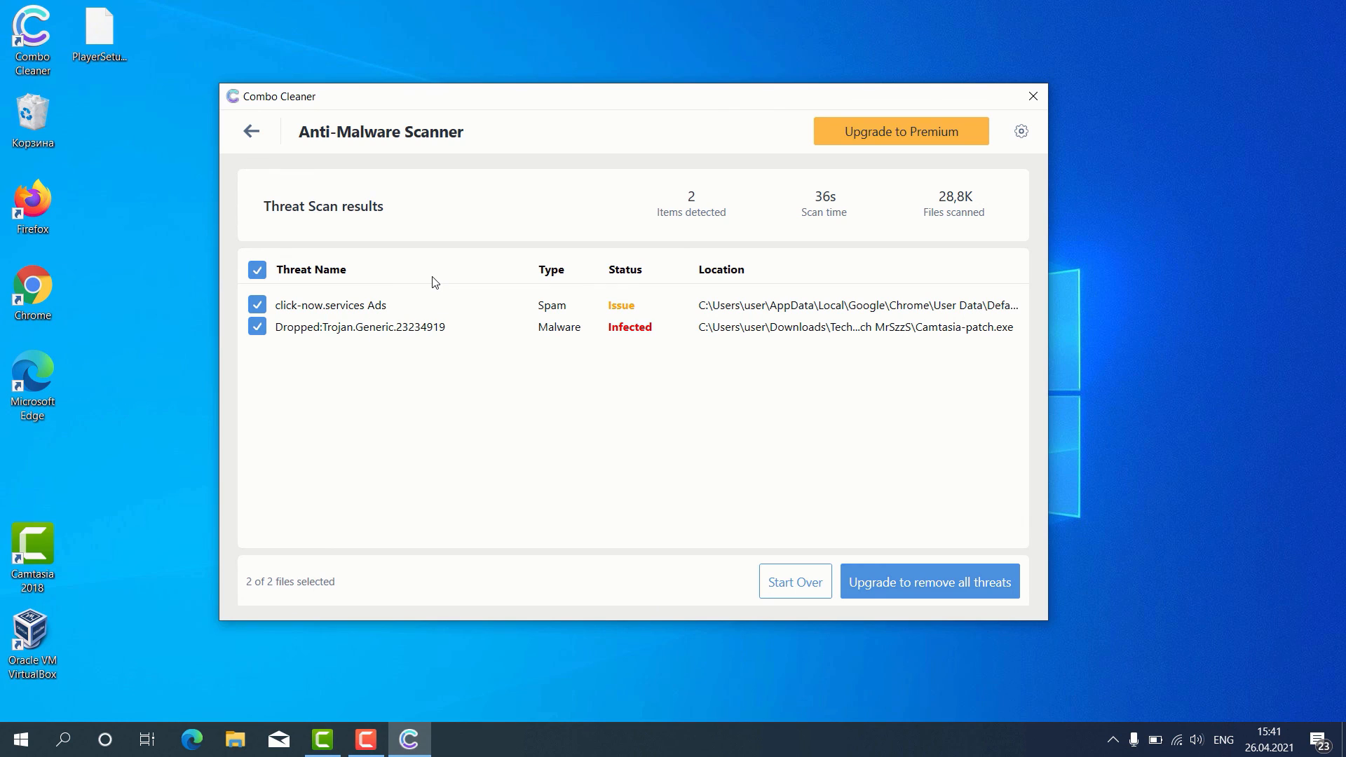
mouse_move(461, 294)
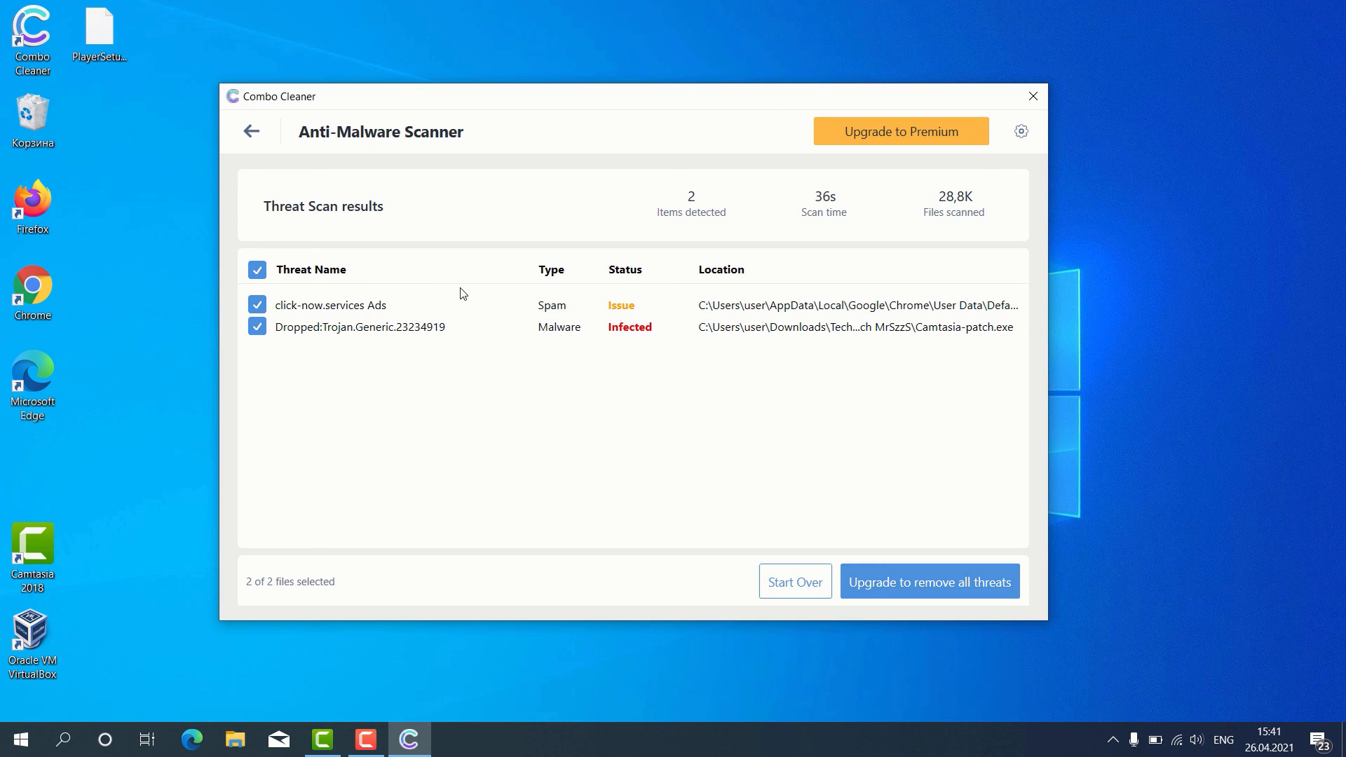
mouse_move(376, 301)
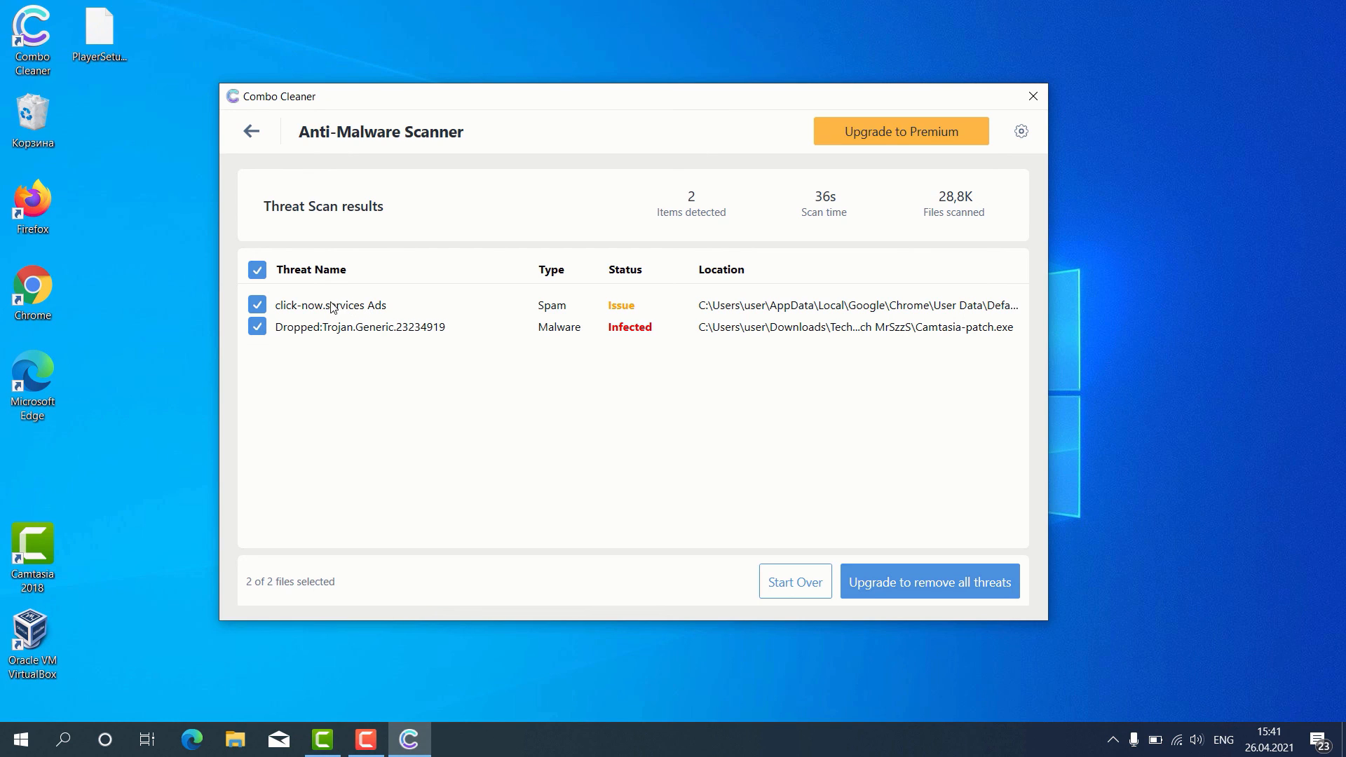
mouse_move(665, 317)
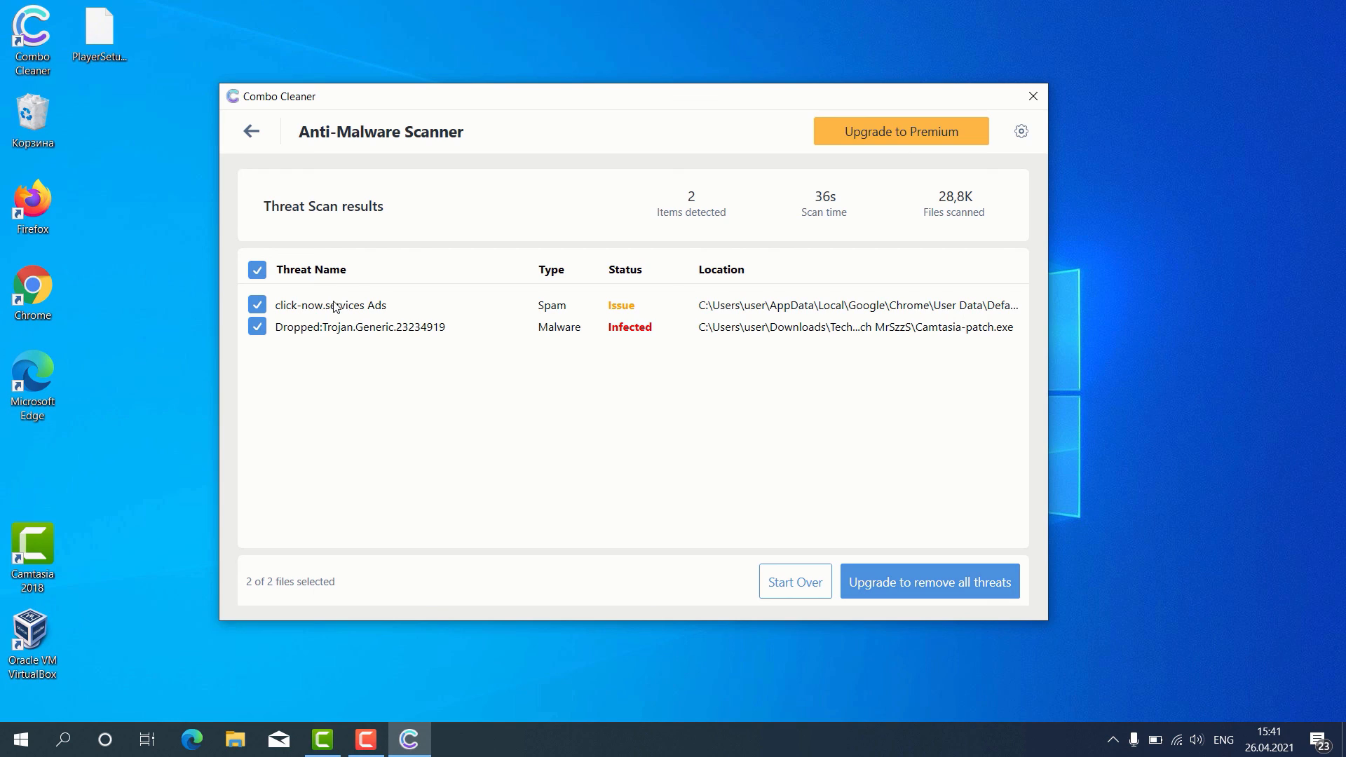
mouse_move(330, 304)
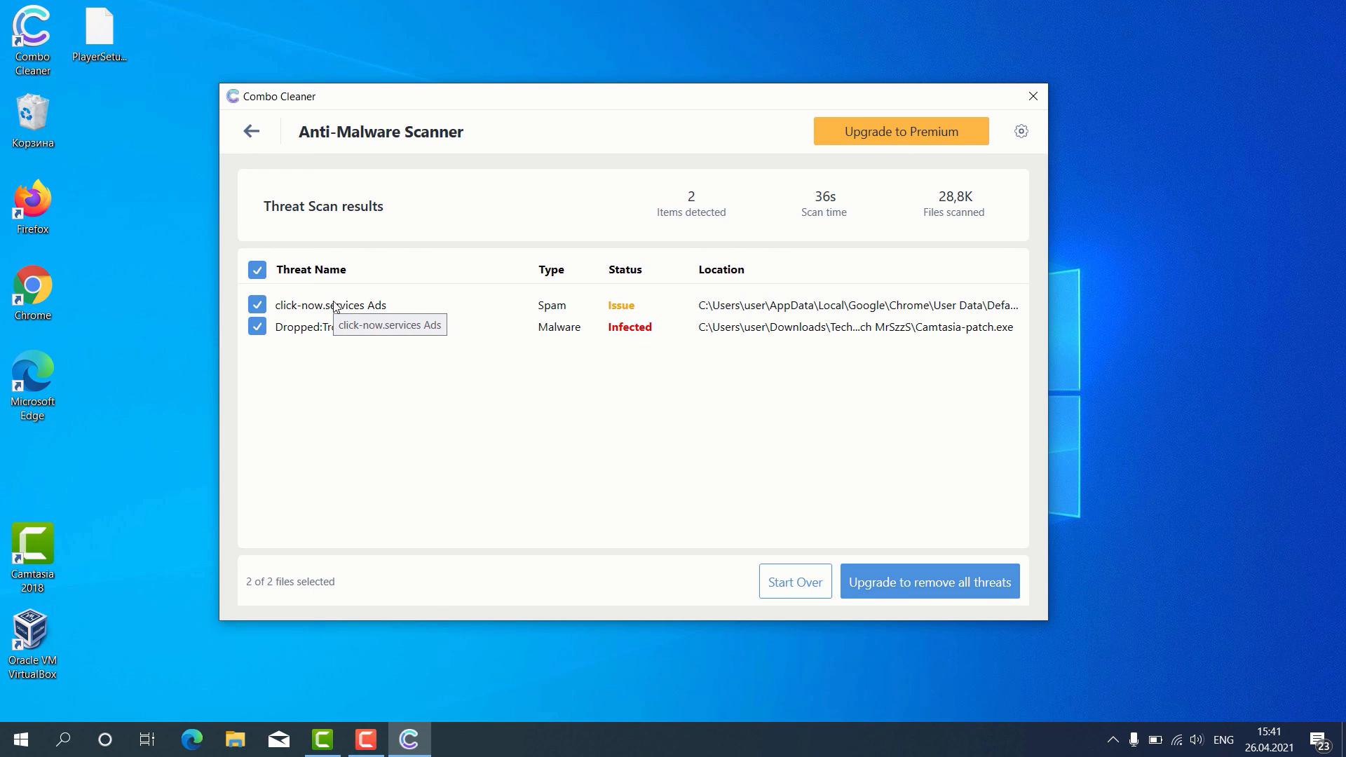